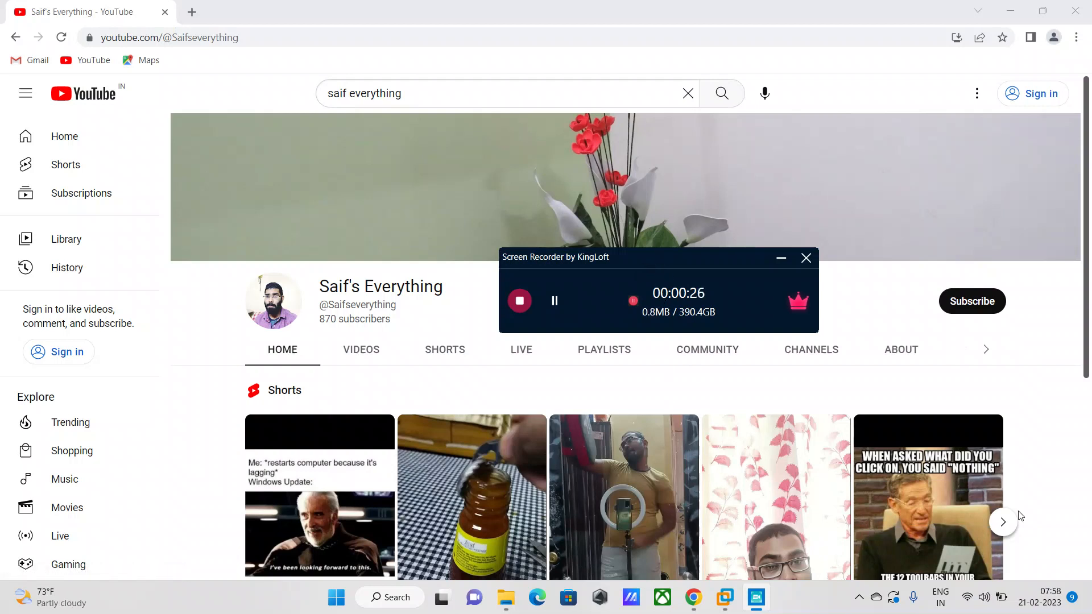
mouse_move(667, 267)
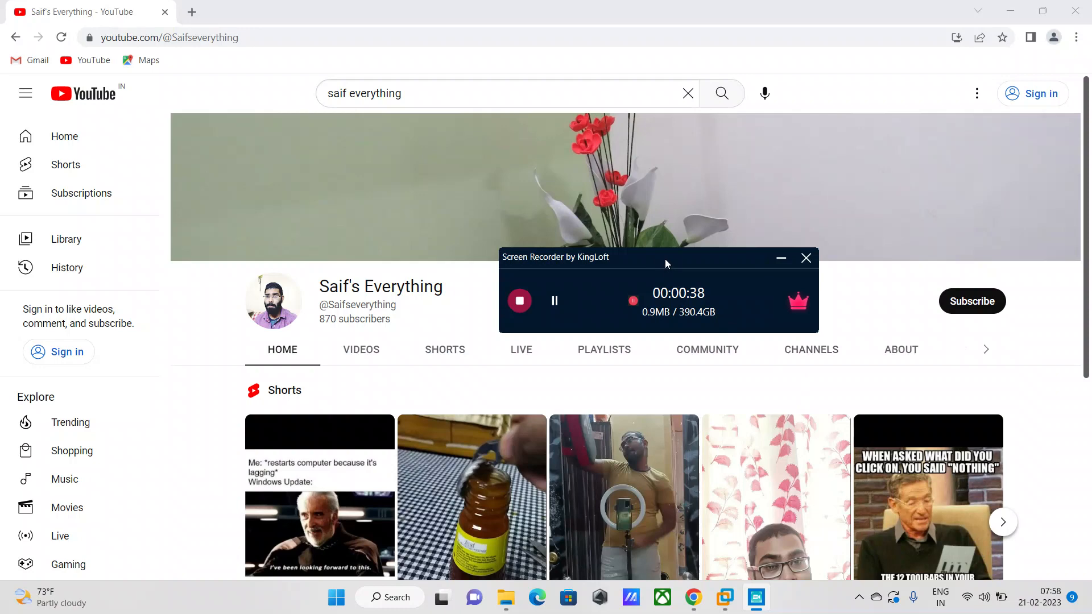
mouse_move(648, 263)
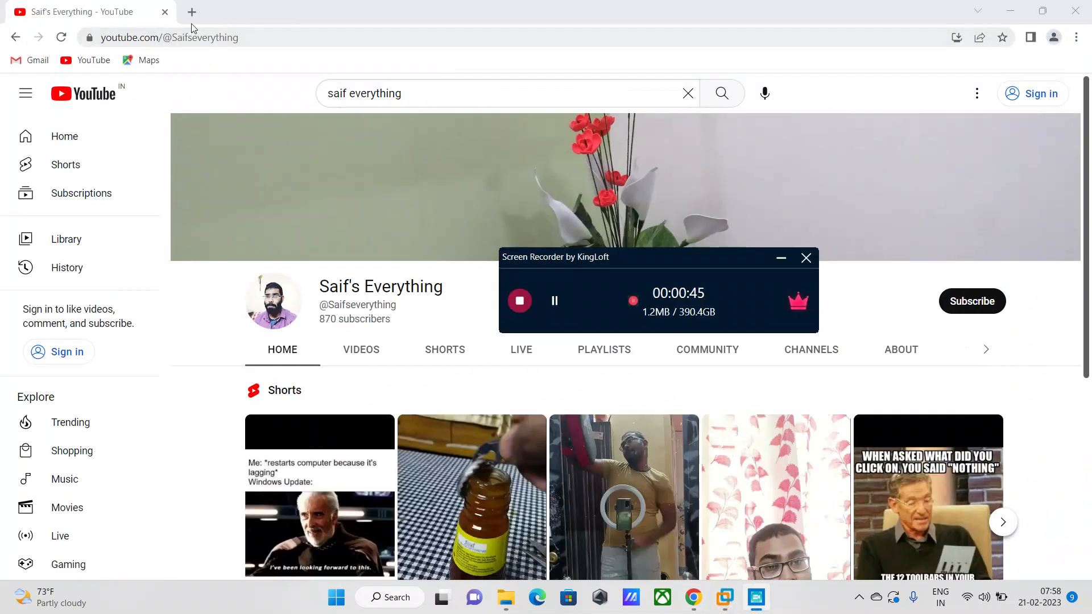
- Go to virtualbox.org/wiki/Downloads in a new tab to reach the 7.0.6 downloads
left_click(191, 12)
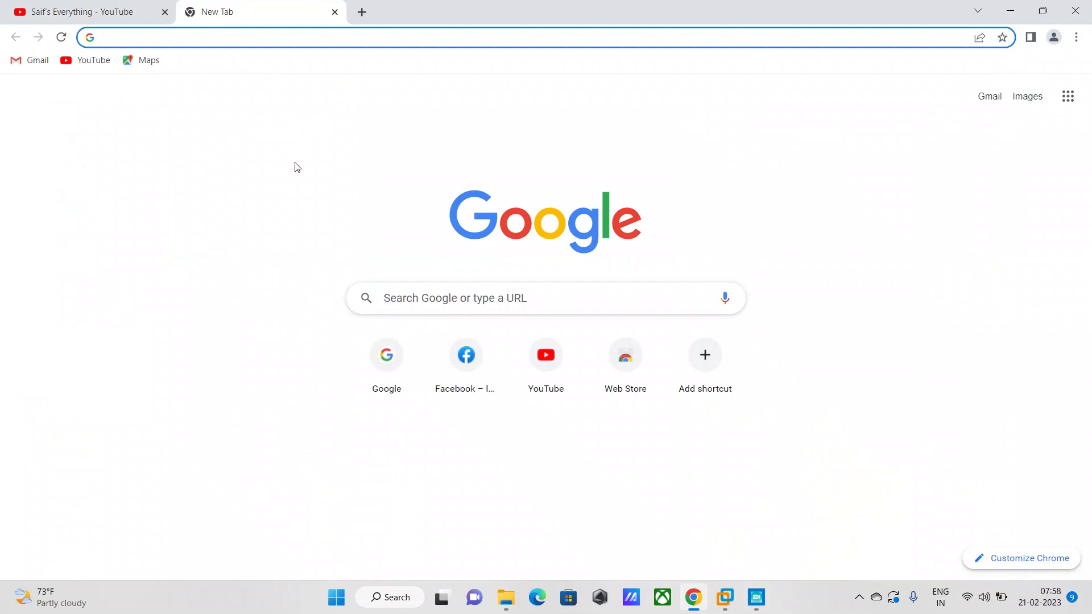
type("https://www.virtualbox.org/wiki/Downloads")
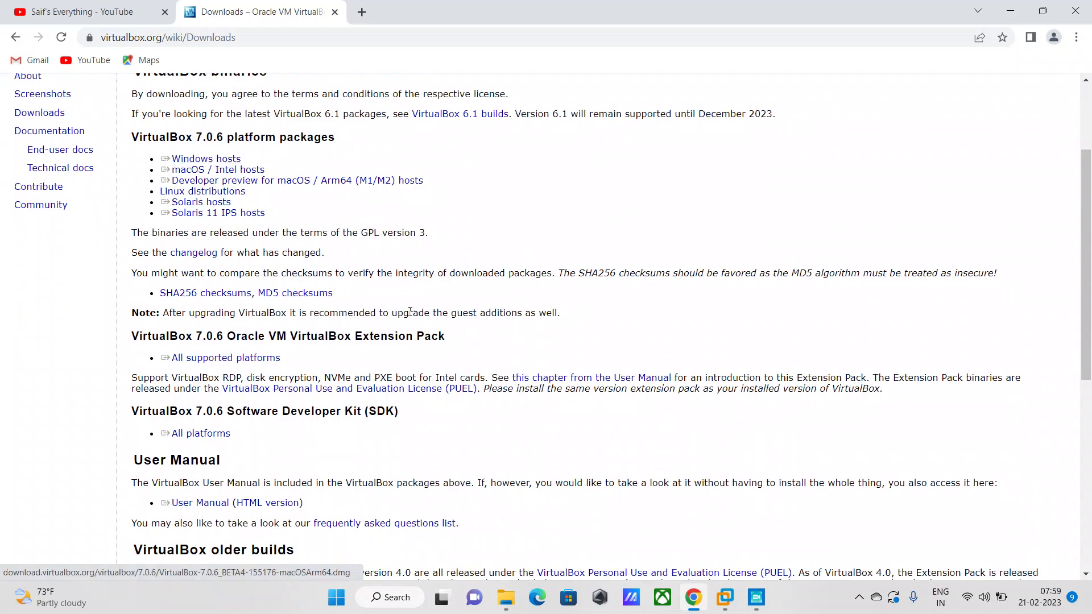
mouse_move(485, 462)
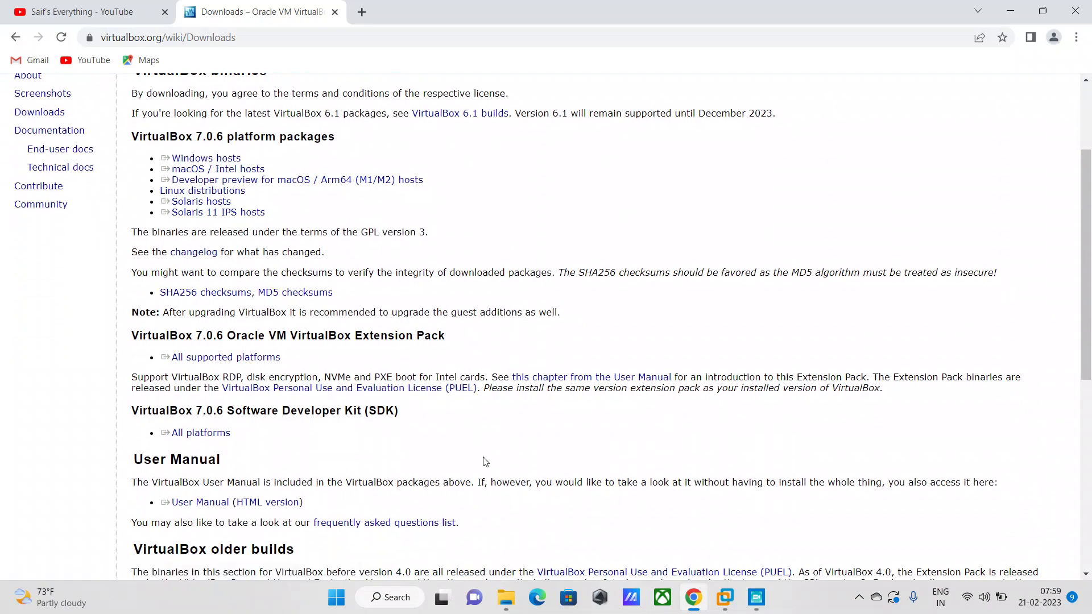
- Search the downloads page for 'exten' to highlight the Extension Pack matches
scroll("down", 3)
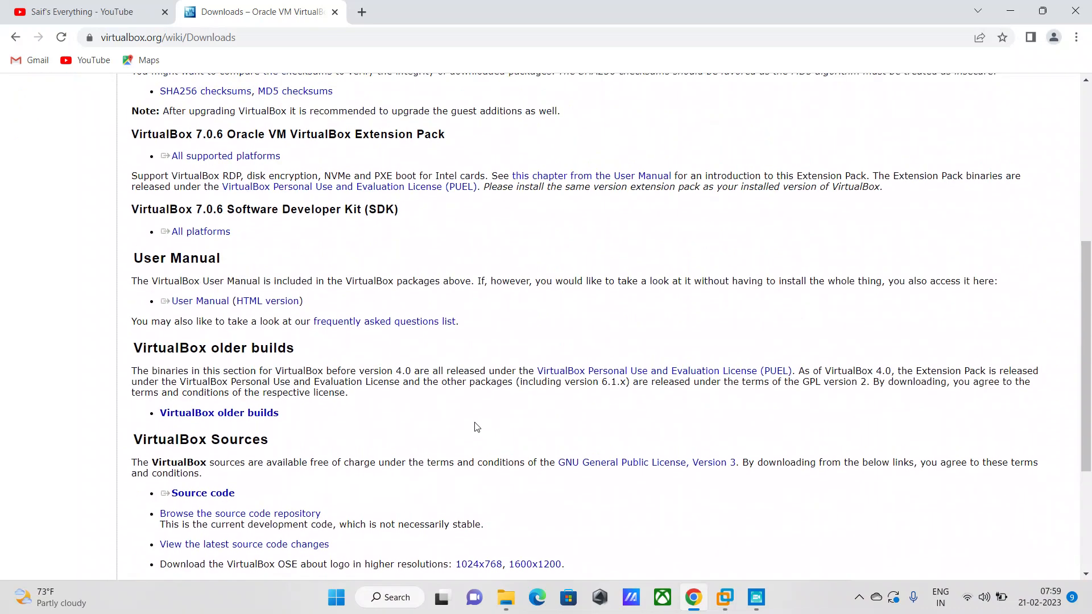
scroll("up", 3)
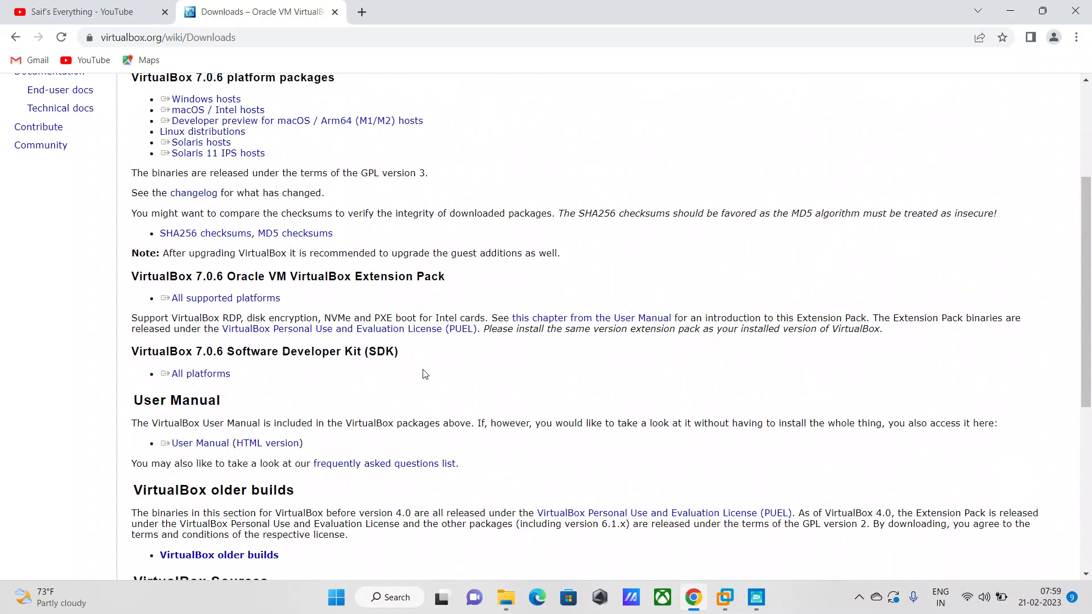
key("ctrl+f")
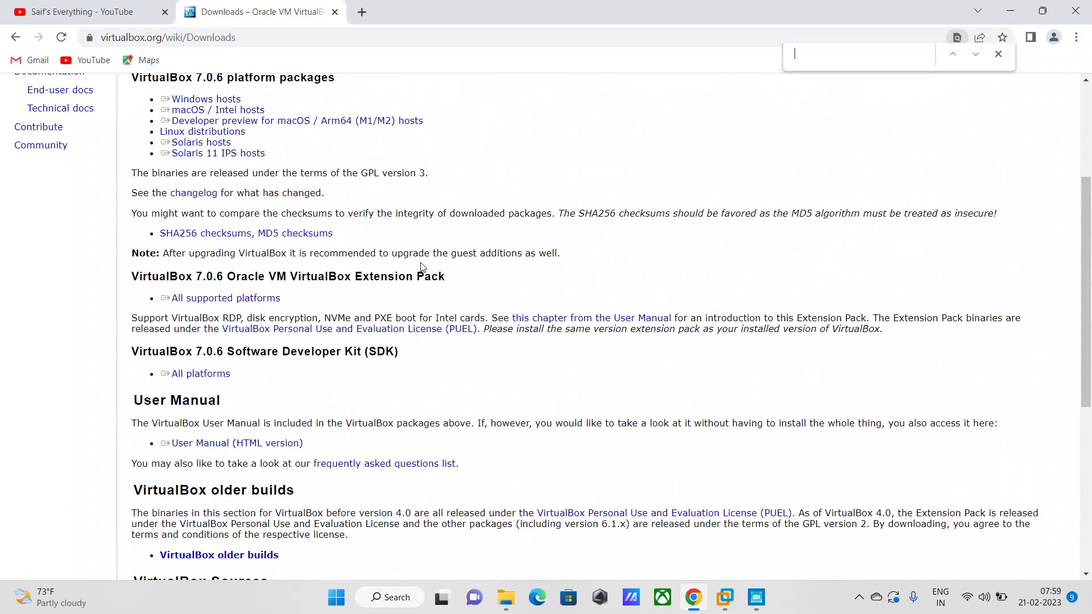
type("exten")
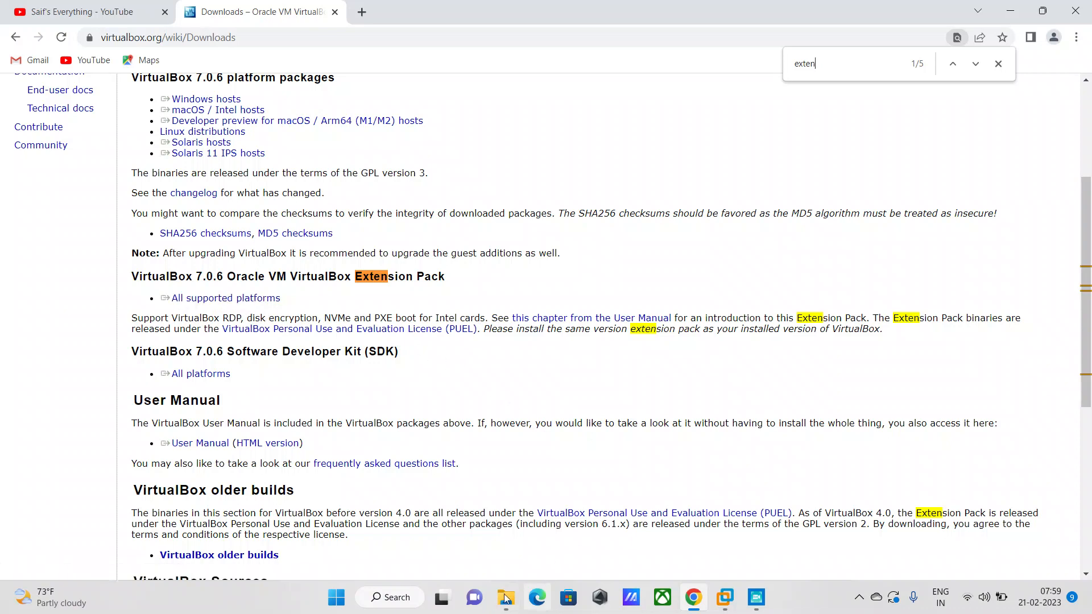
- Show the Downloads folder and select the VirtualBox-7.0.6-155176-Win installer
left_click(505, 597)
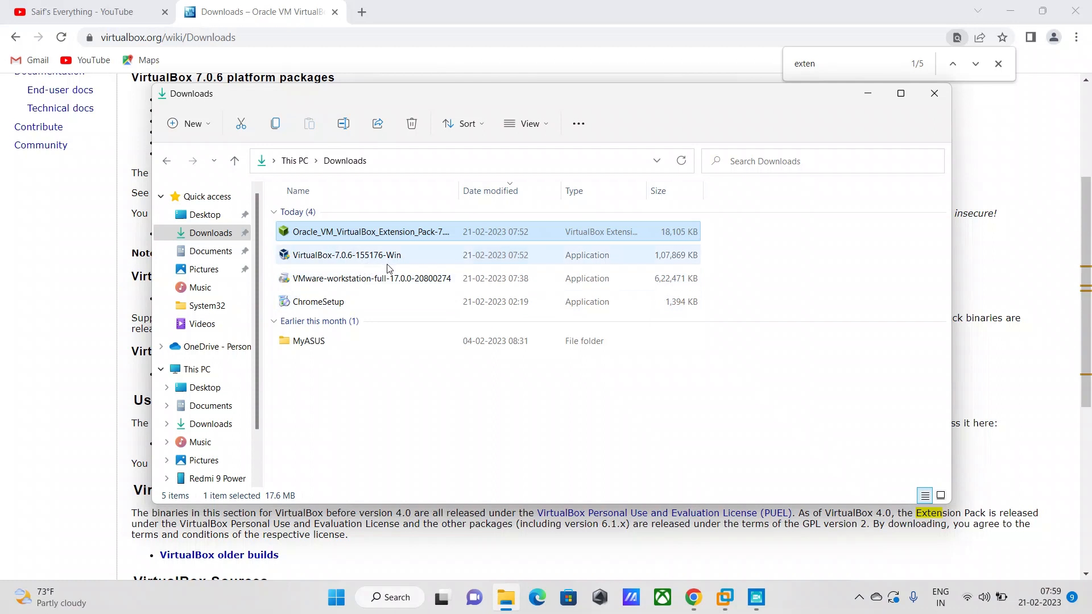
left_click(346, 255)
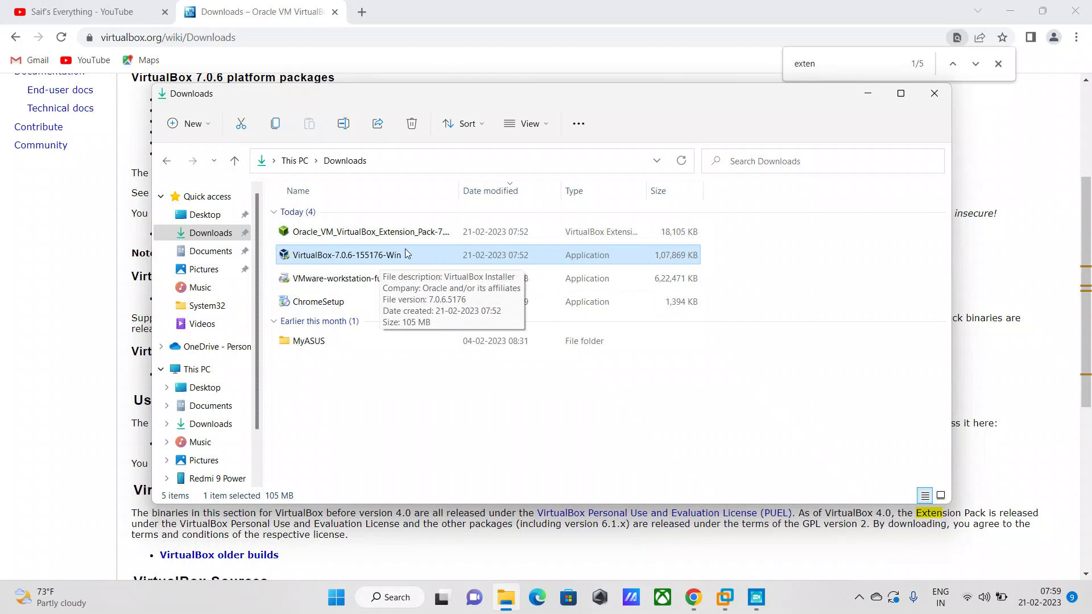
left_click(370, 231)
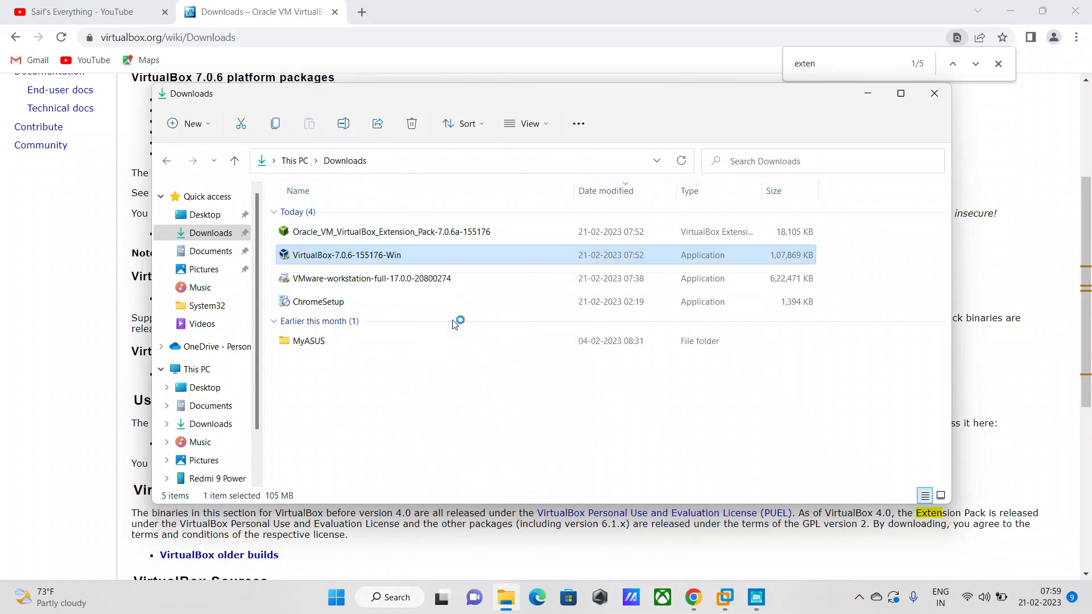
- Run the 7.0.6 installer with defaults, allow the network interface reset, and start VirtualBox
double_click(347, 255)
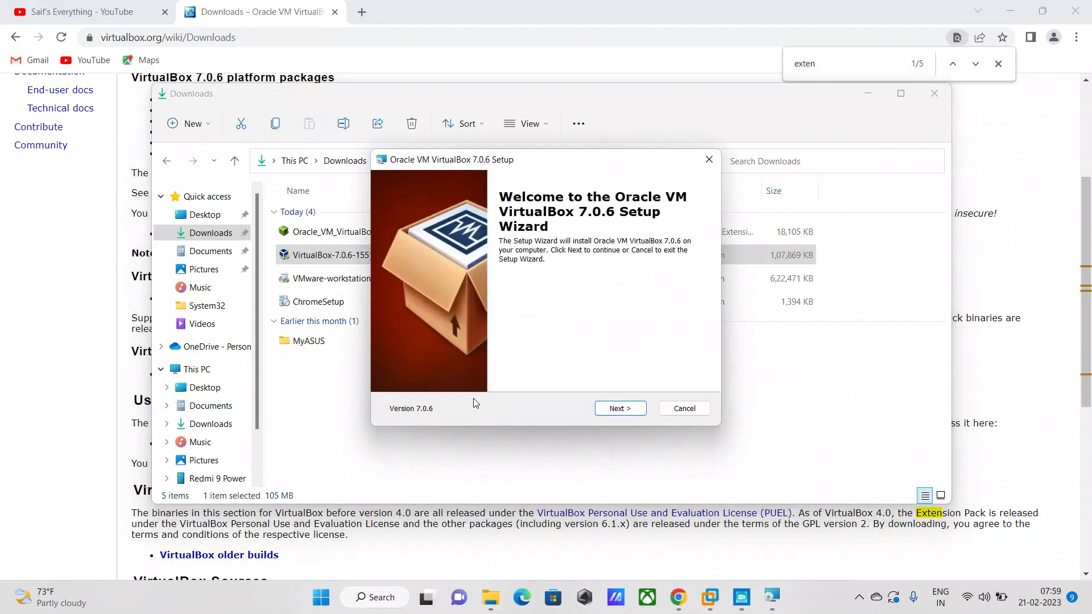
left_click(619, 408)
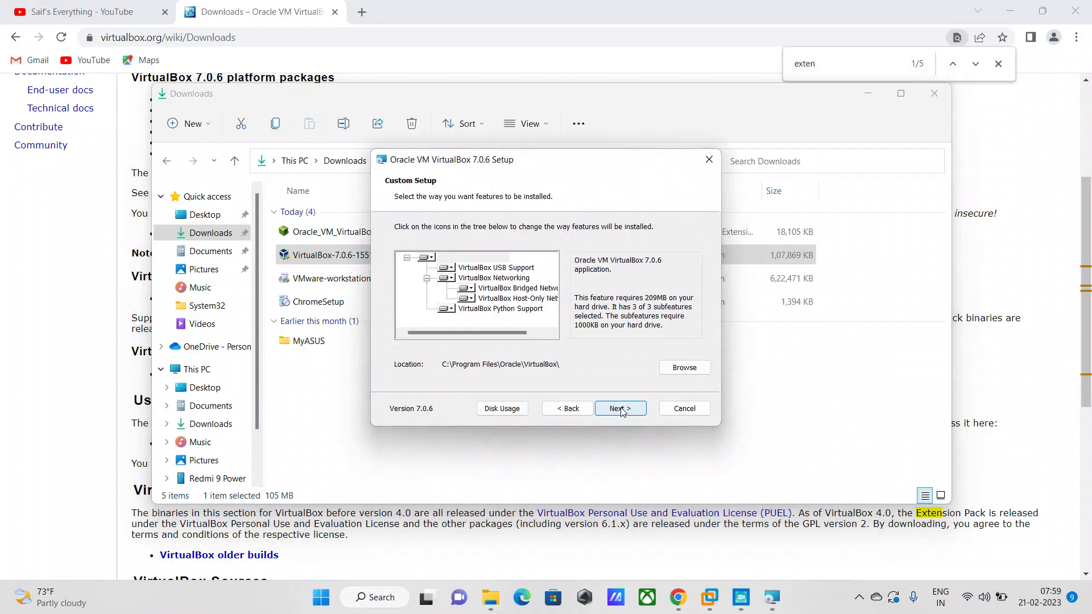
left_click(619, 408)
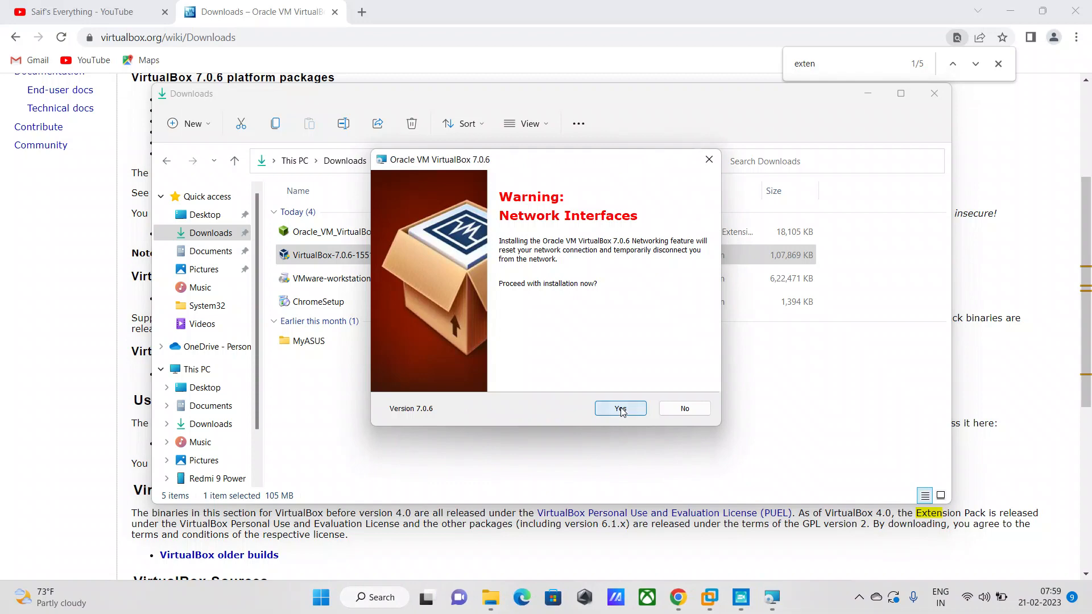
left_click(619, 408)
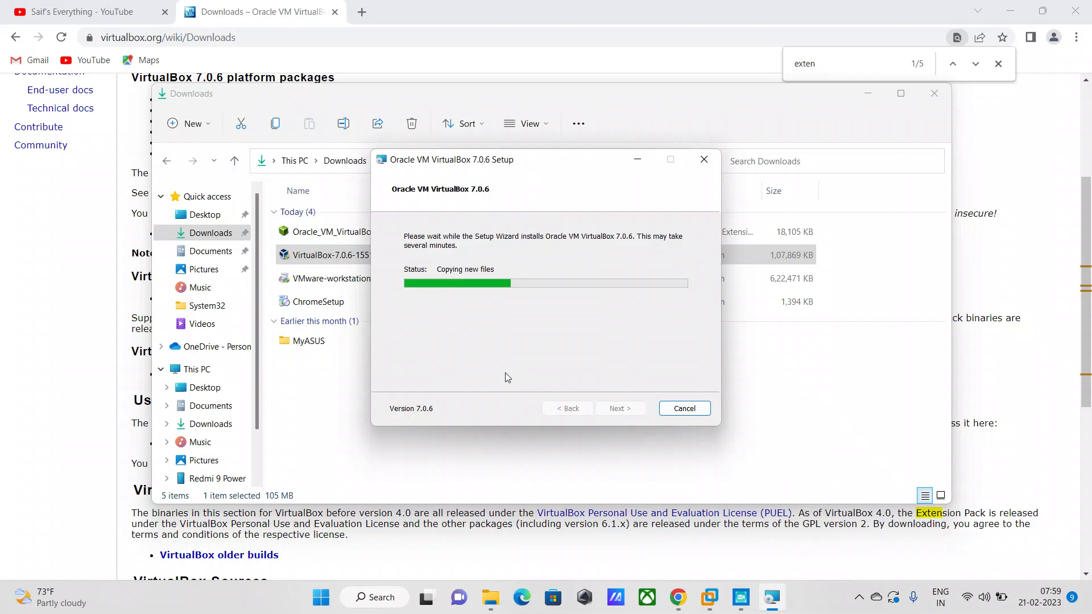
mouse_move(498, 196)
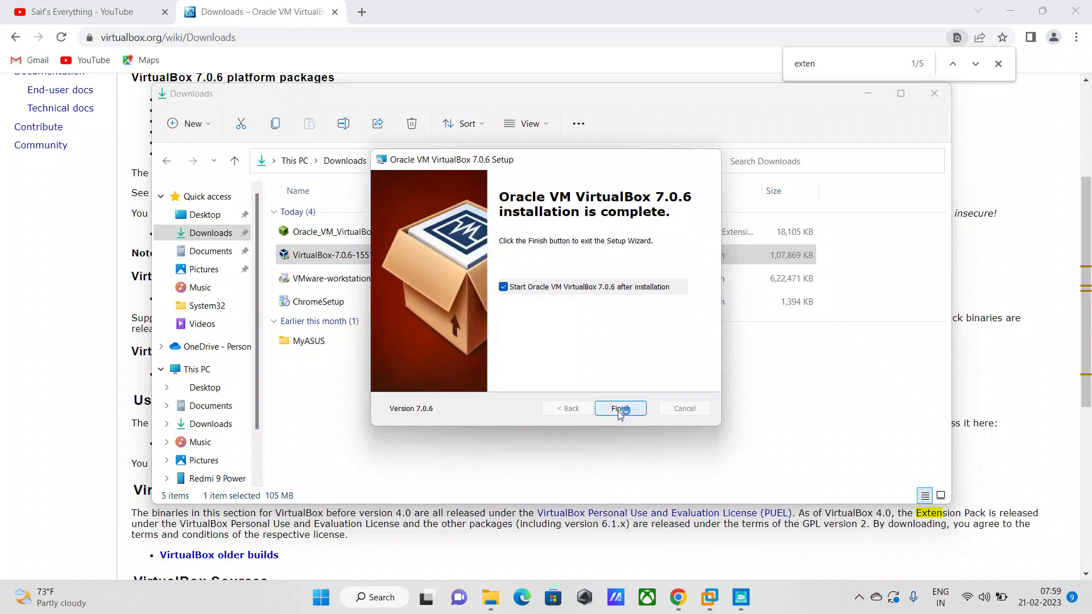
left_click(620, 408)
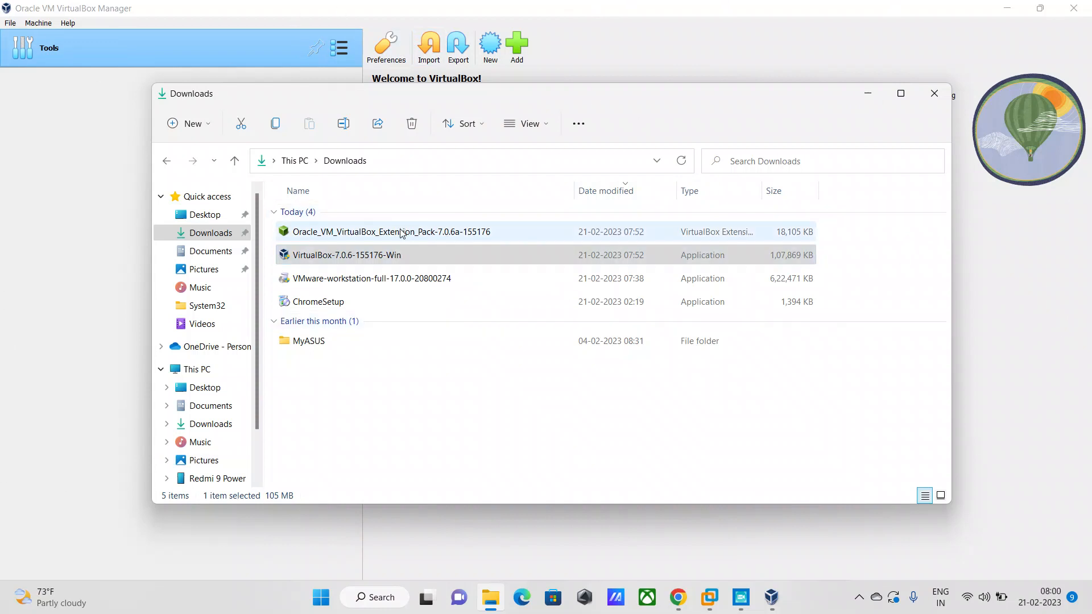
- Reinstall Extension Pack 7.0.6 from Downloads and agree to its license
left_click(390, 231)
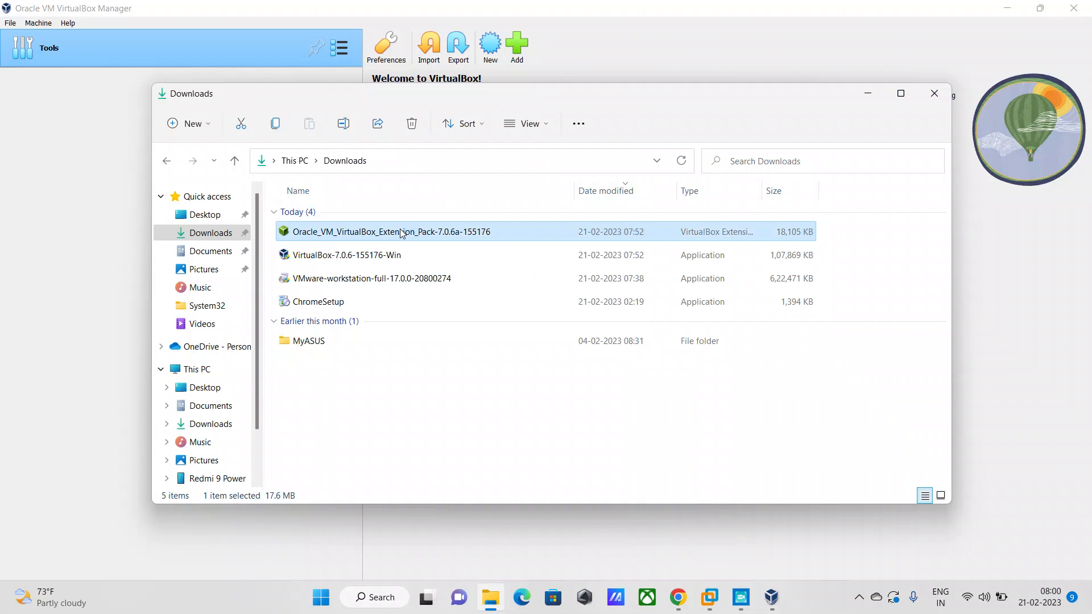
double_click(389, 231)
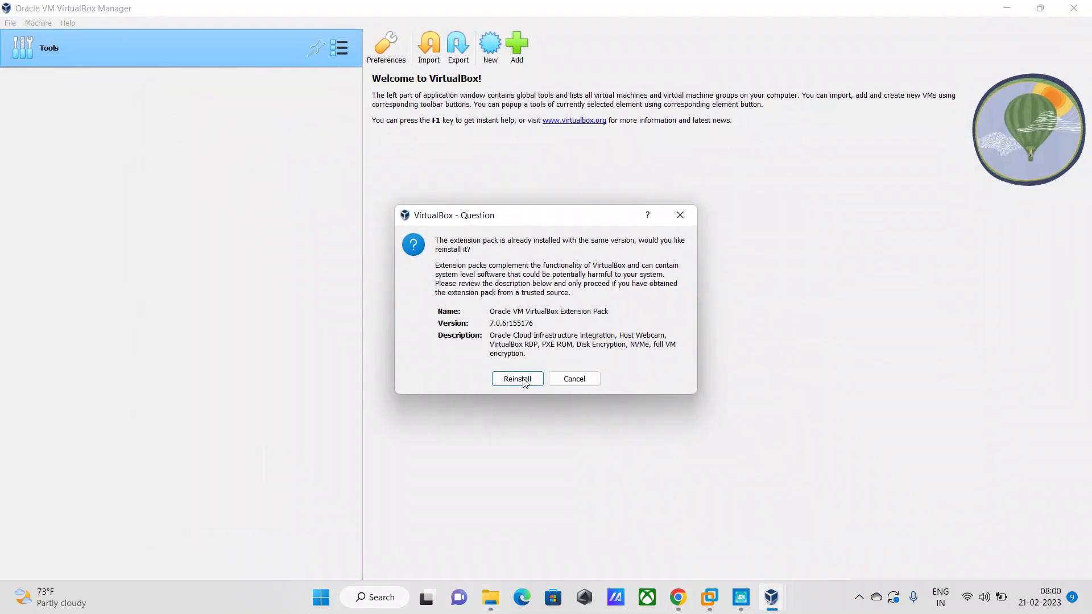
left_click(516, 378)
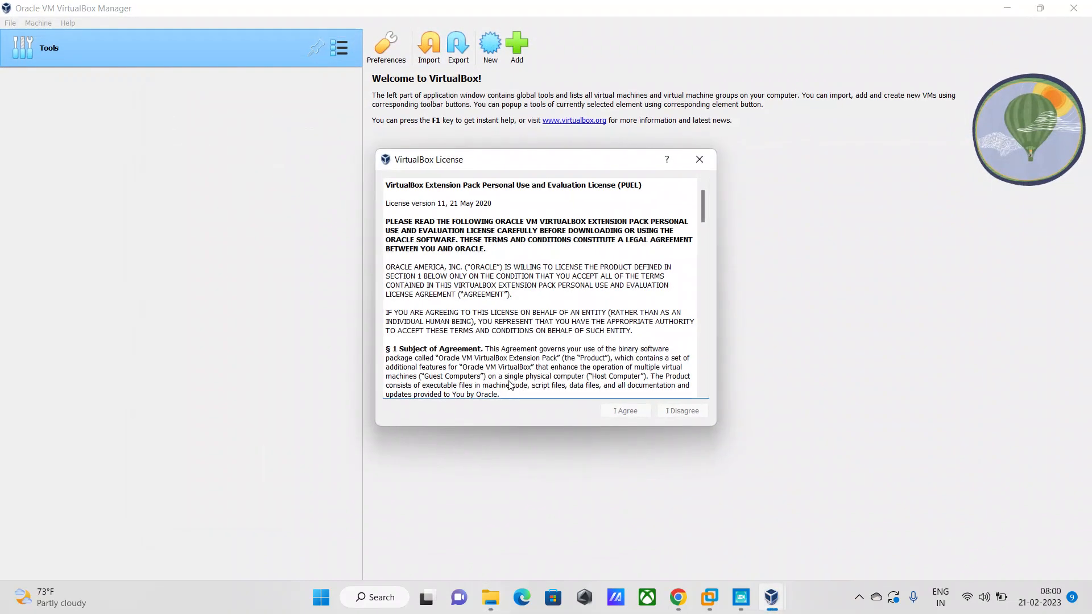
scroll("down", 3)
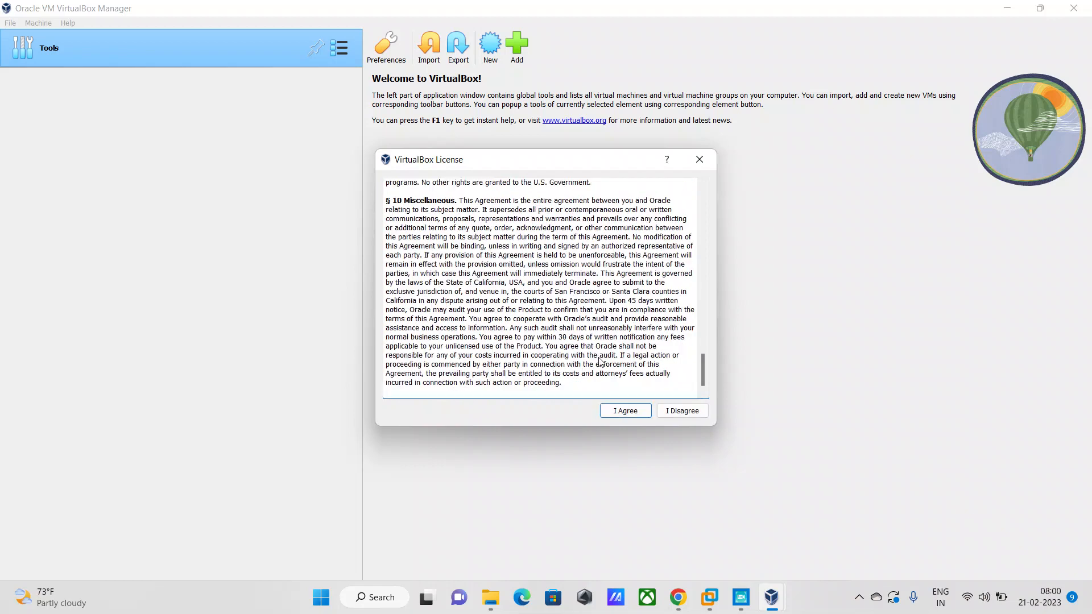
left_click(625, 411)
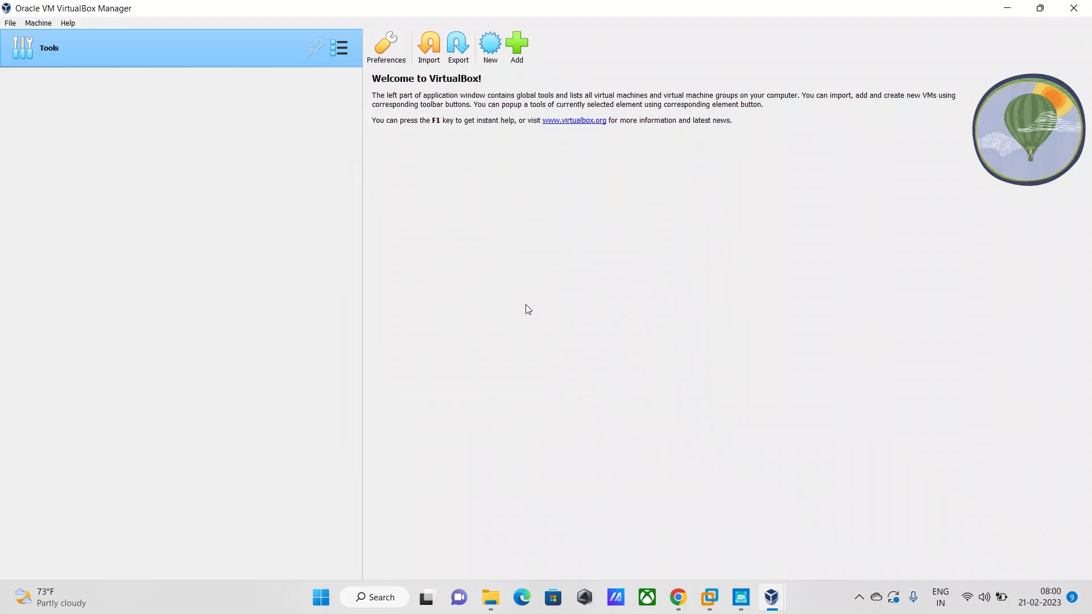
mouse_move(528, 311)
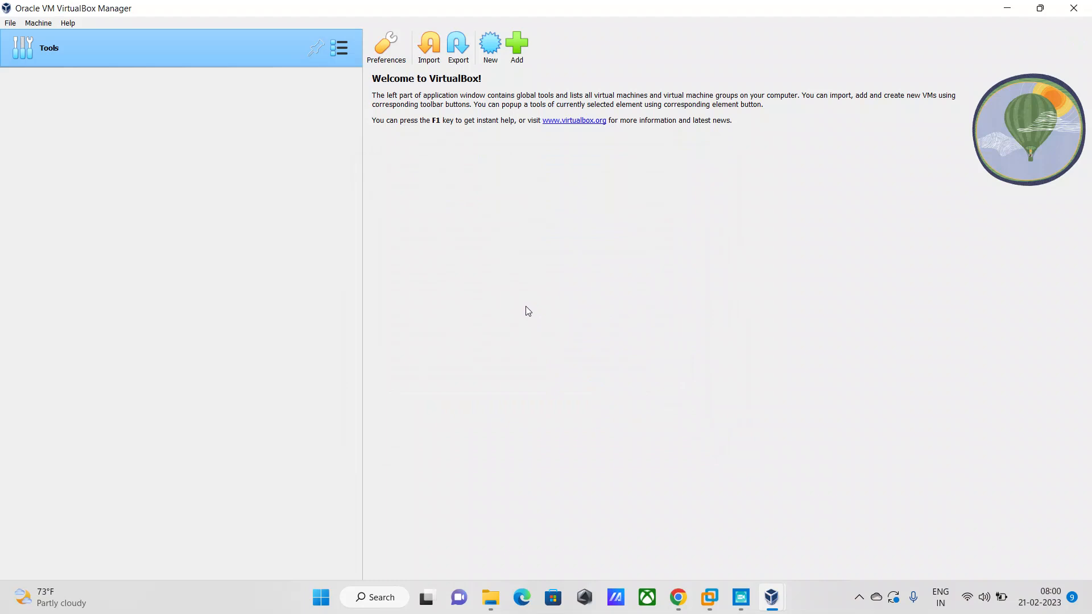
left_click(68, 23)
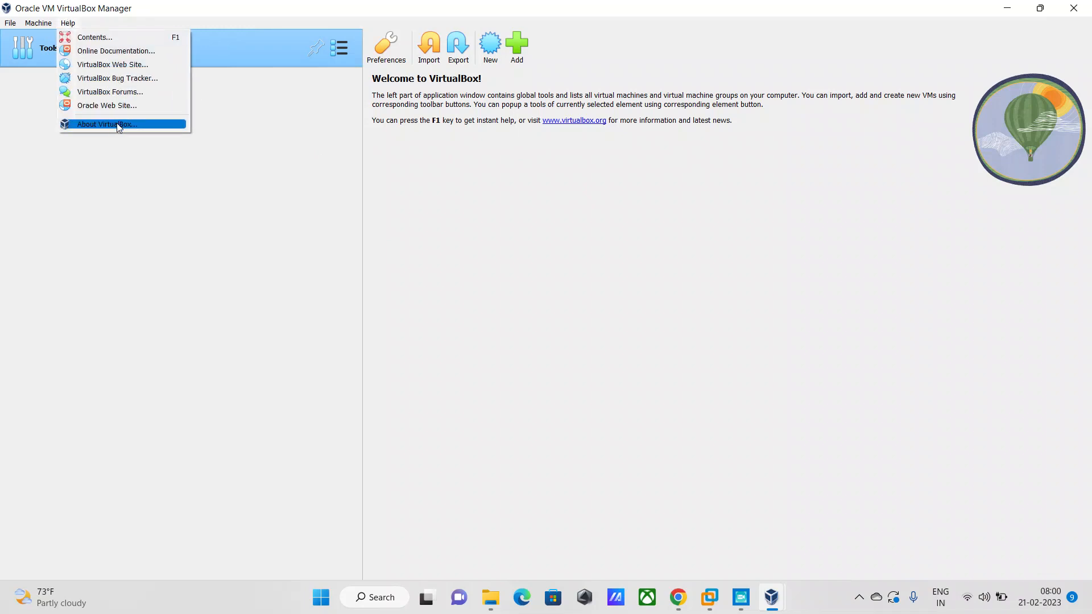
left_click(107, 124)
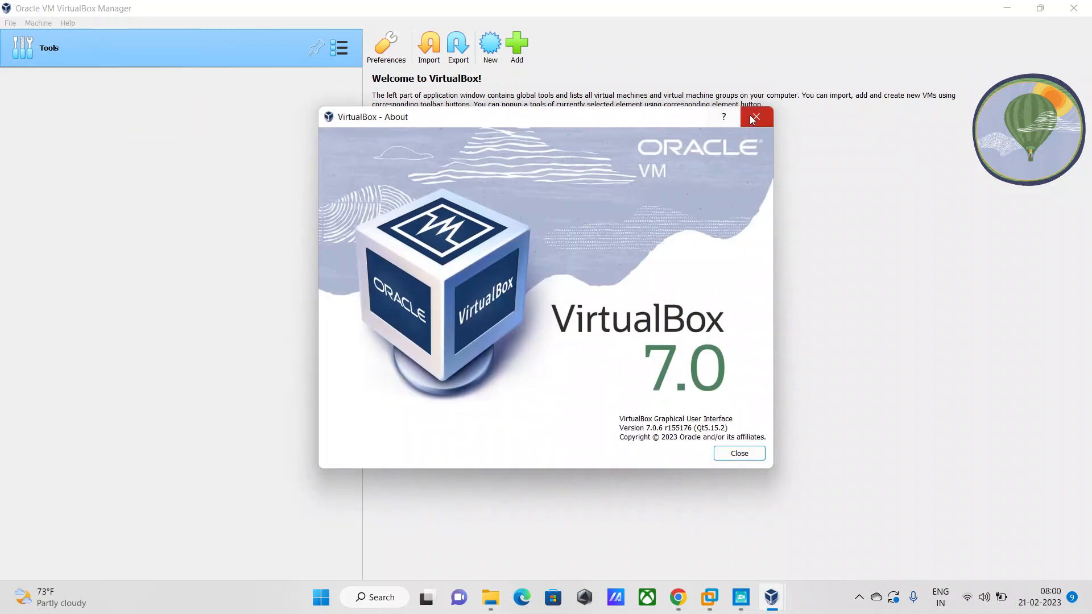
left_click(753, 116)
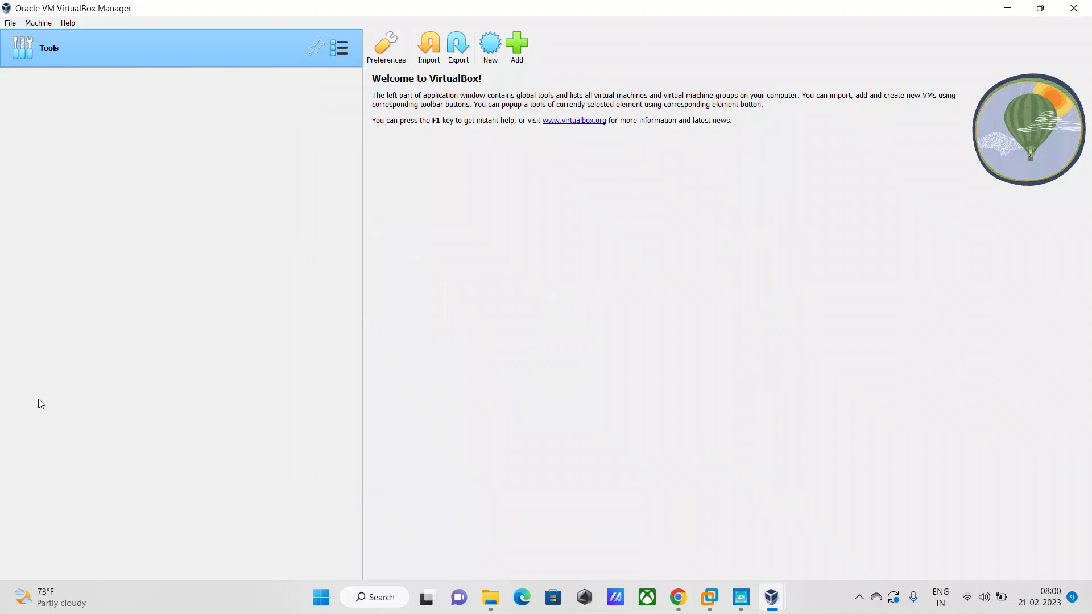
mouse_move(498, 330)
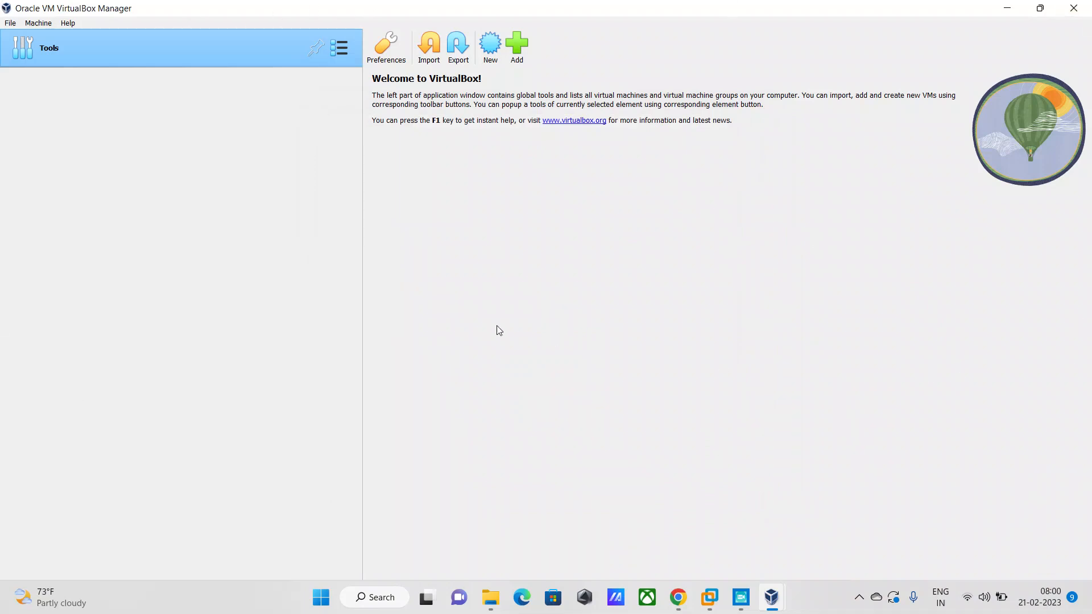
mouse_move(447, 320)
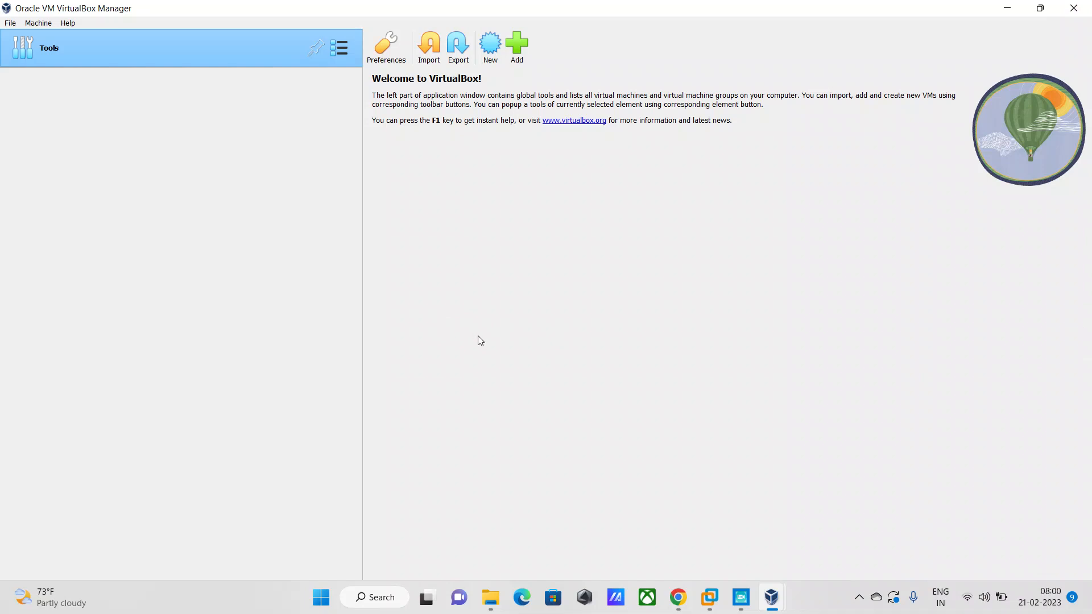
mouse_move(921, 294)
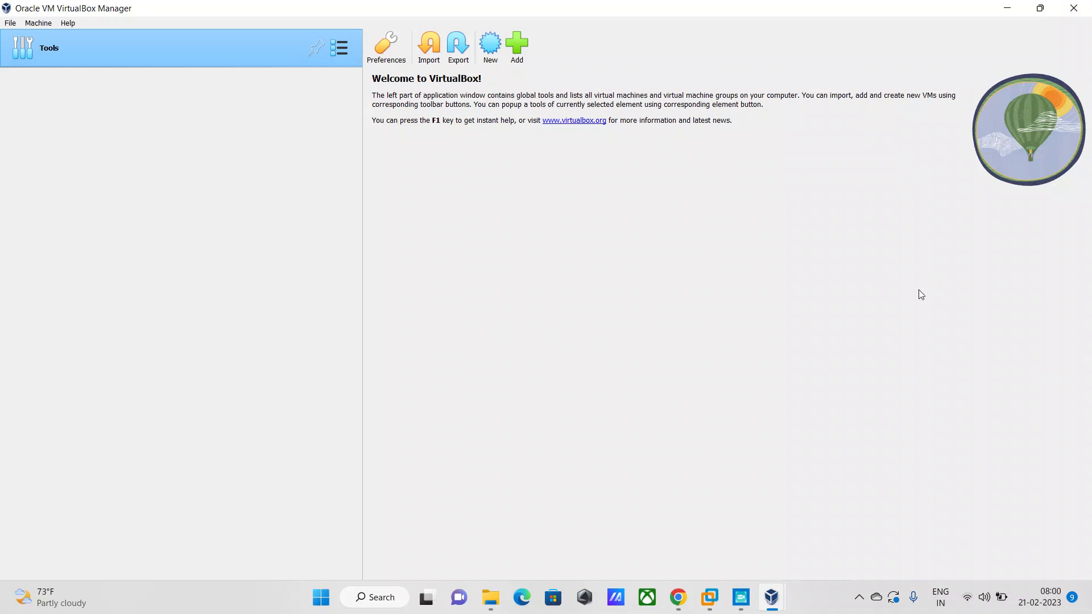
mouse_move(612, 243)
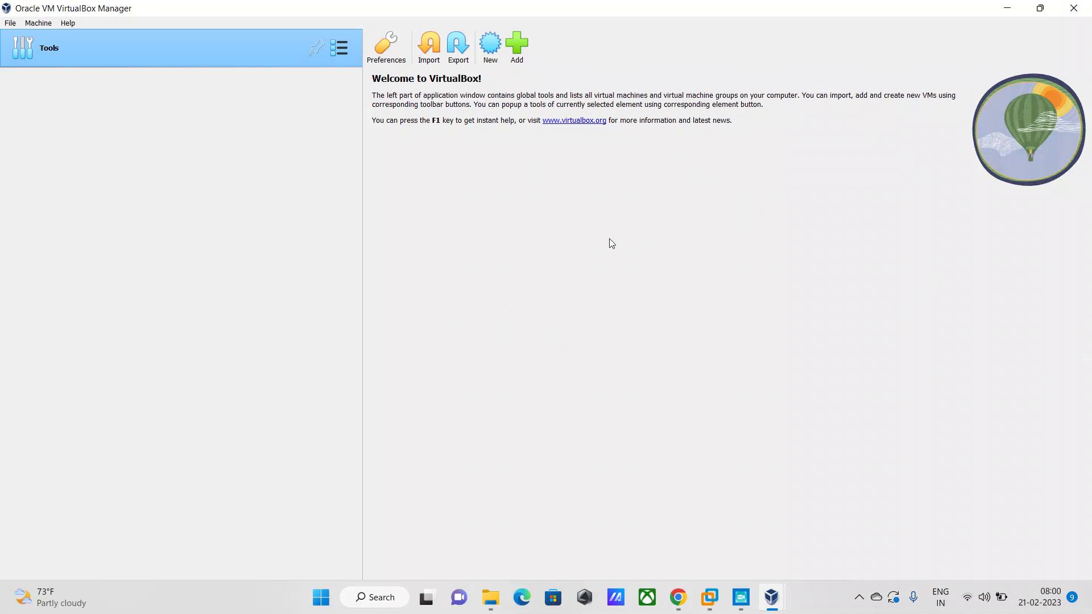
mouse_move(605, 164)
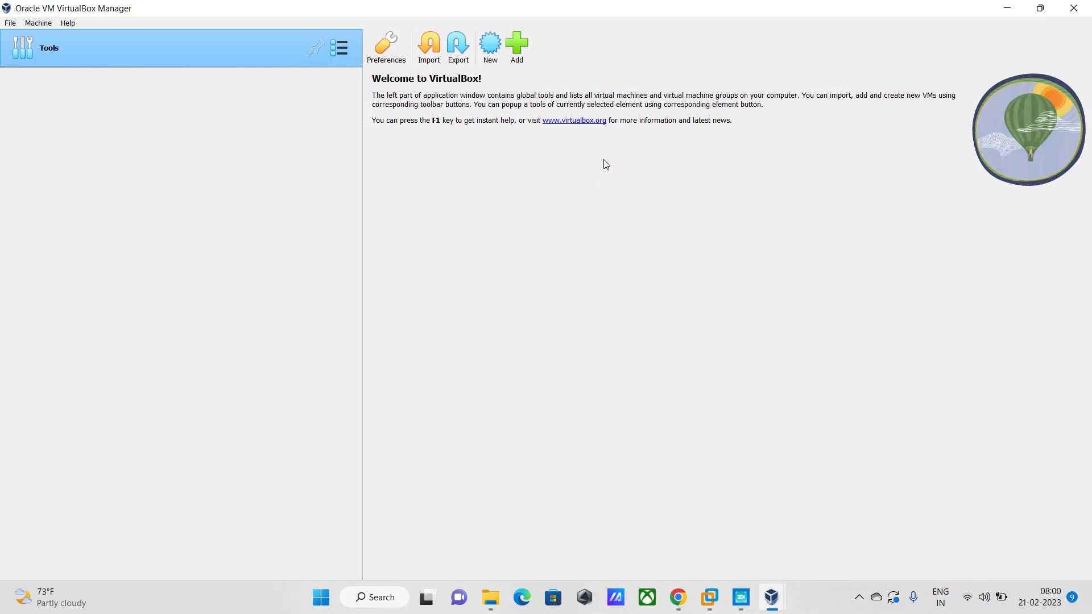
mouse_move(603, 190)
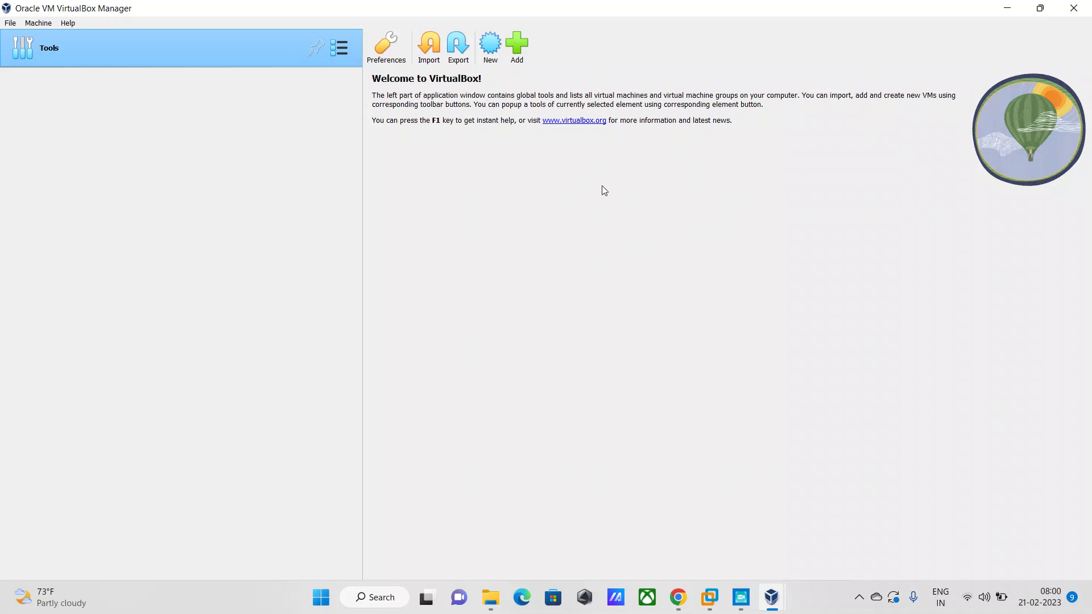
mouse_move(798, 210)
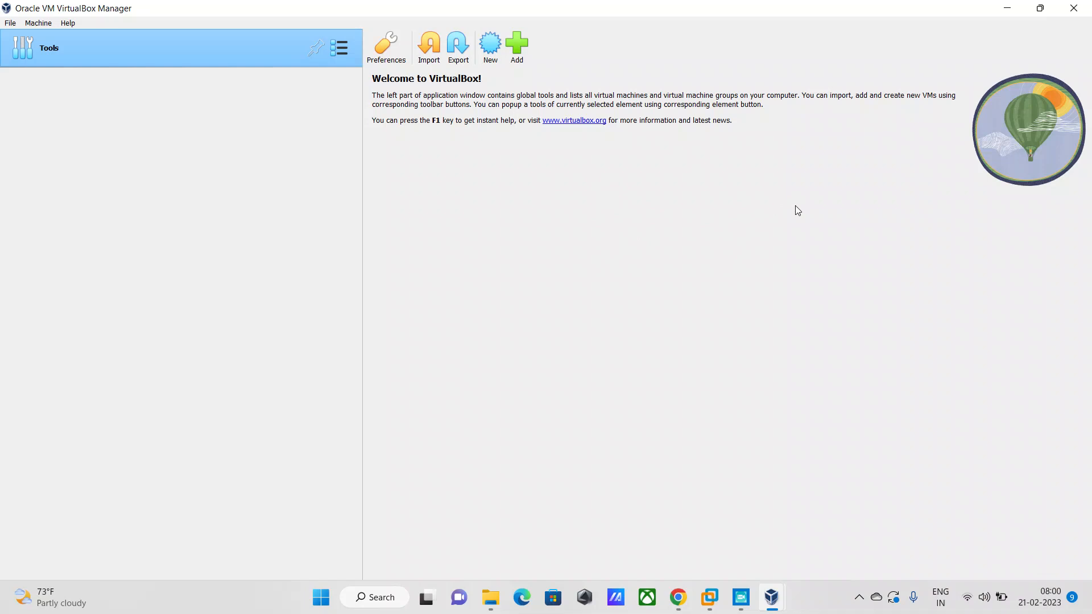
mouse_move(177, 119)
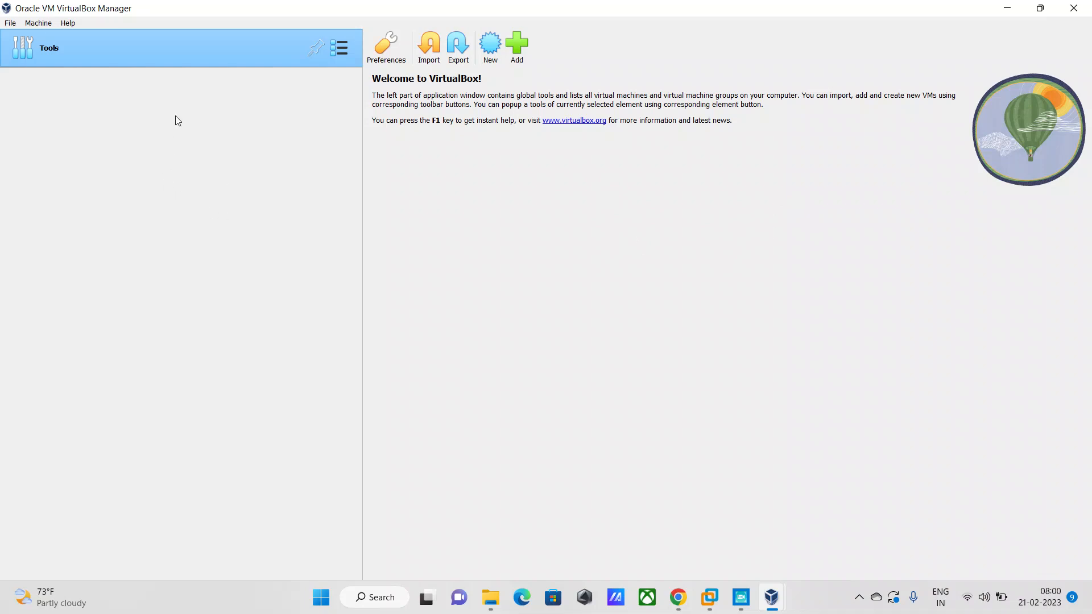
mouse_move(123, 117)
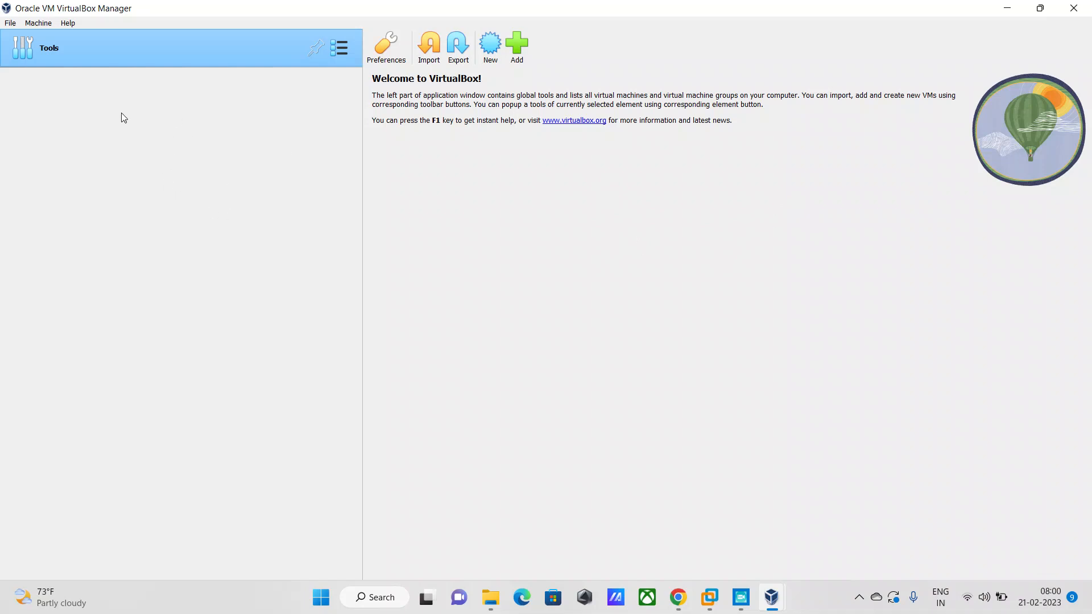
mouse_move(181, 103)
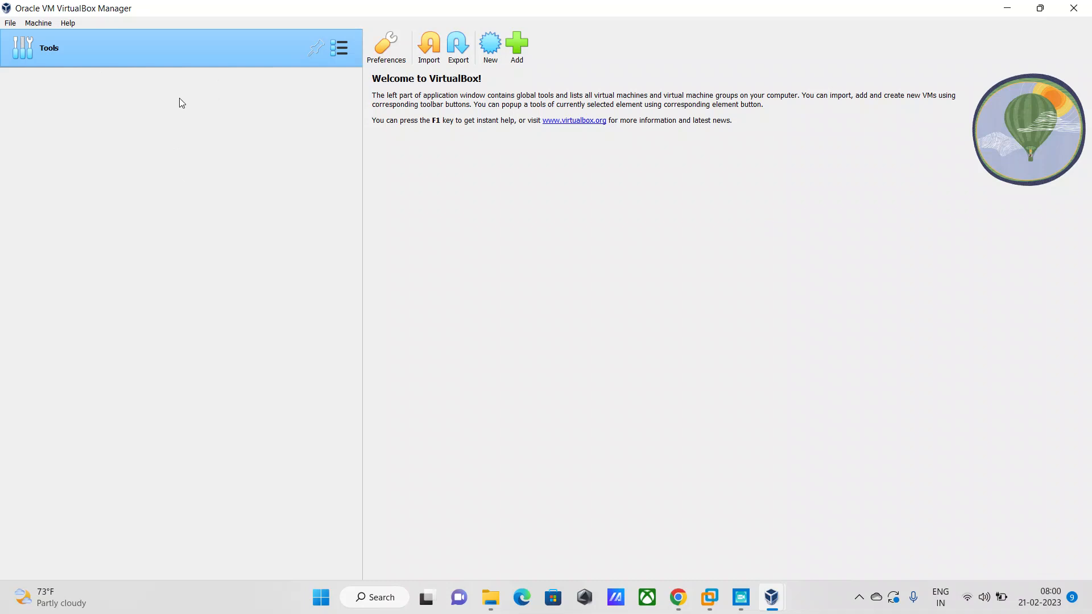
mouse_move(772, 265)
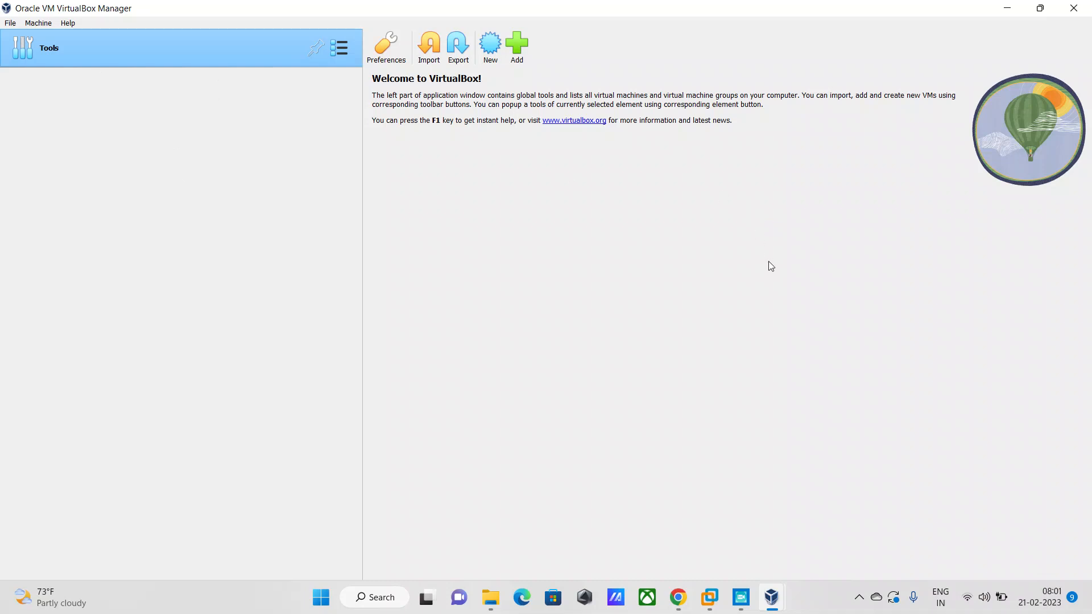
mouse_move(754, 300)
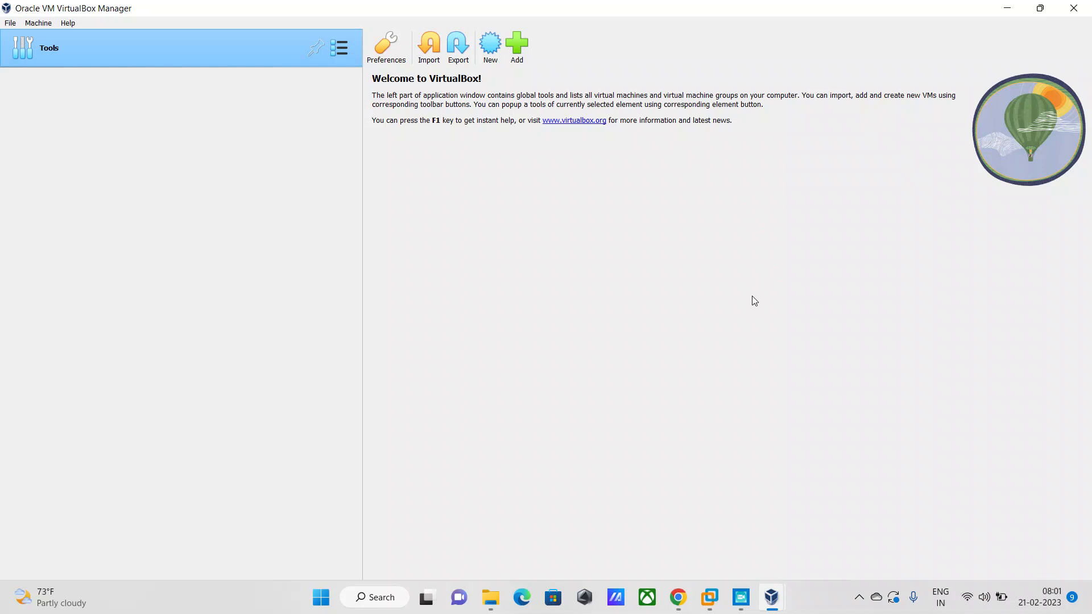